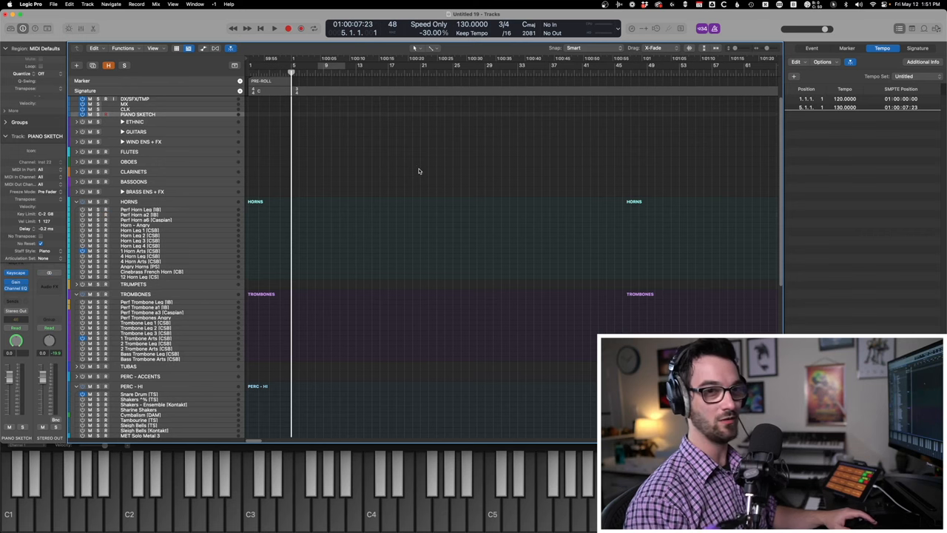
pyautogui.moveTo(436, 189)
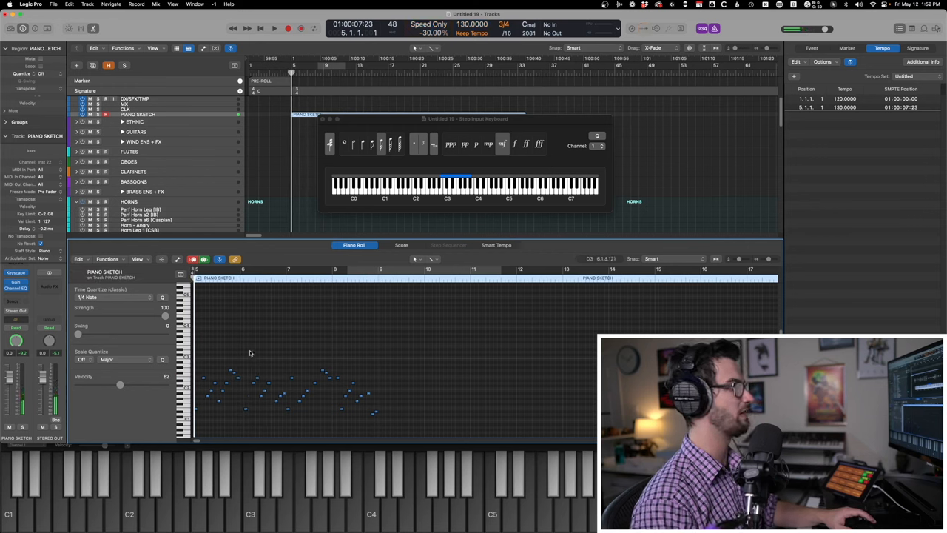
# Play the piano sketch at 150 bpm and scroll the synth pad and pulse tracks into view
pyautogui.click(274, 28)
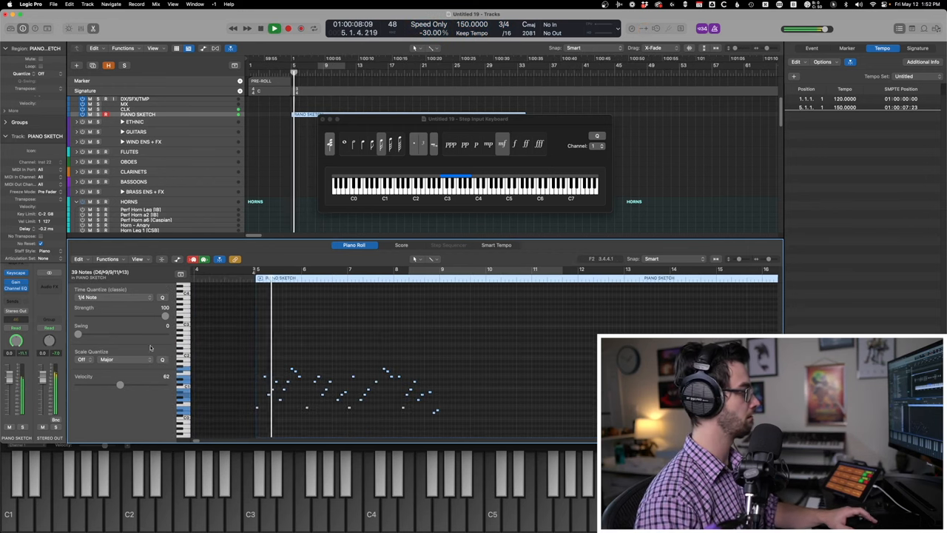
pyautogui.moveTo(120, 384); pyautogui.dragTo(101, 384)
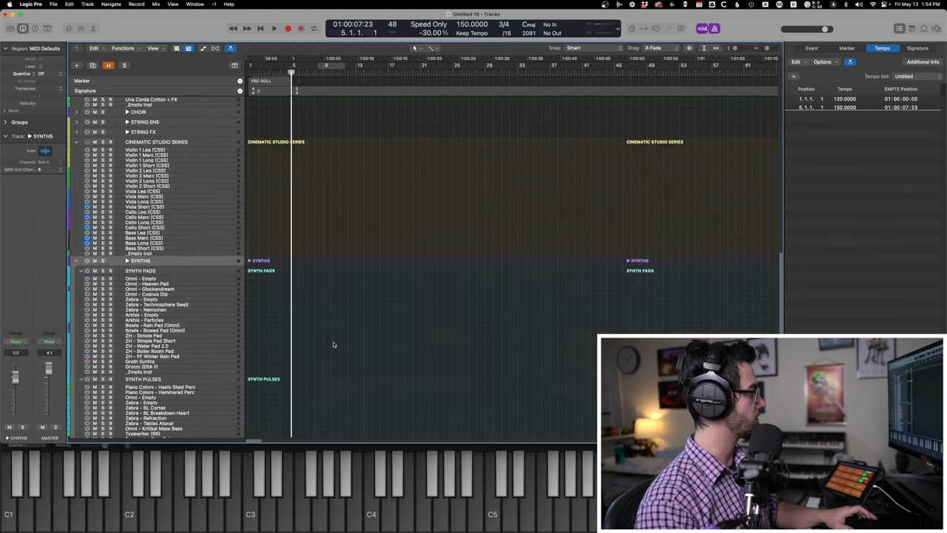
# Load a Zebra2 preset on the empty Zebra track and record a short pulse region
pyautogui.scroll(-3)
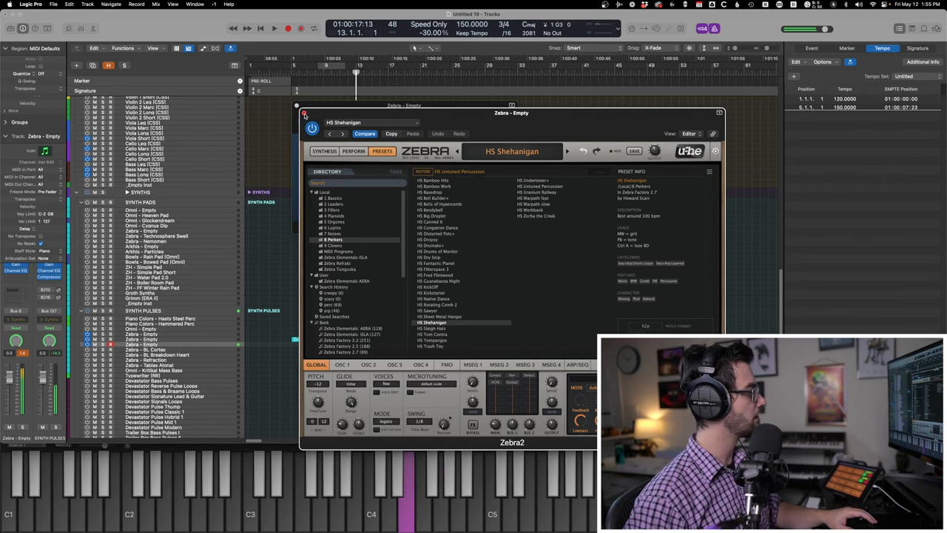
pyautogui.click(304, 112)
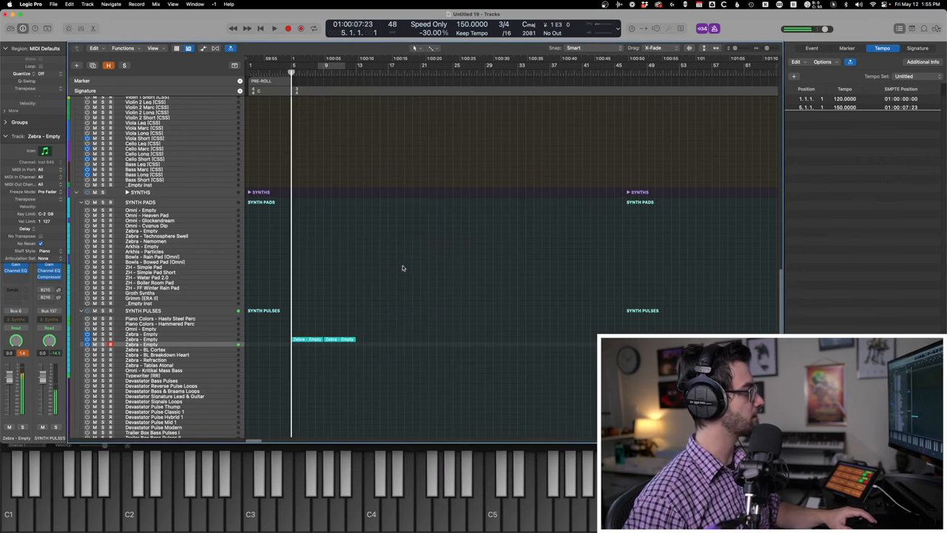
pyautogui.click(273, 28)
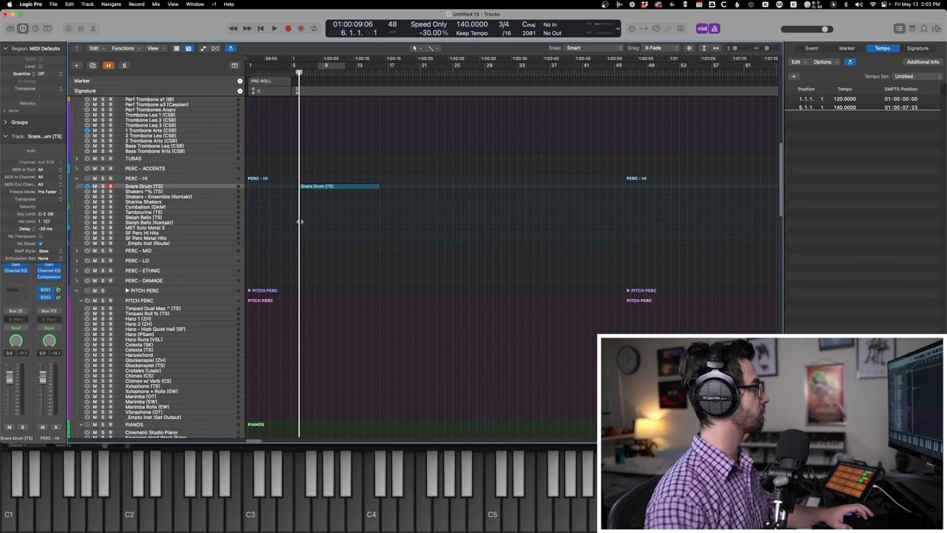
# Lower the Perf Horn track's Gain plug-in to -4.0 dB
pyautogui.click(275, 28)
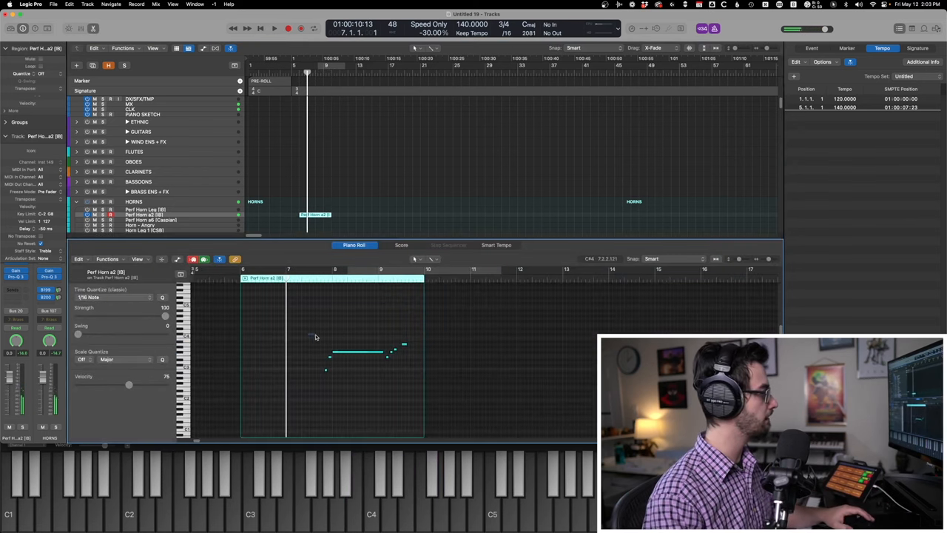
pyautogui.click(273, 28)
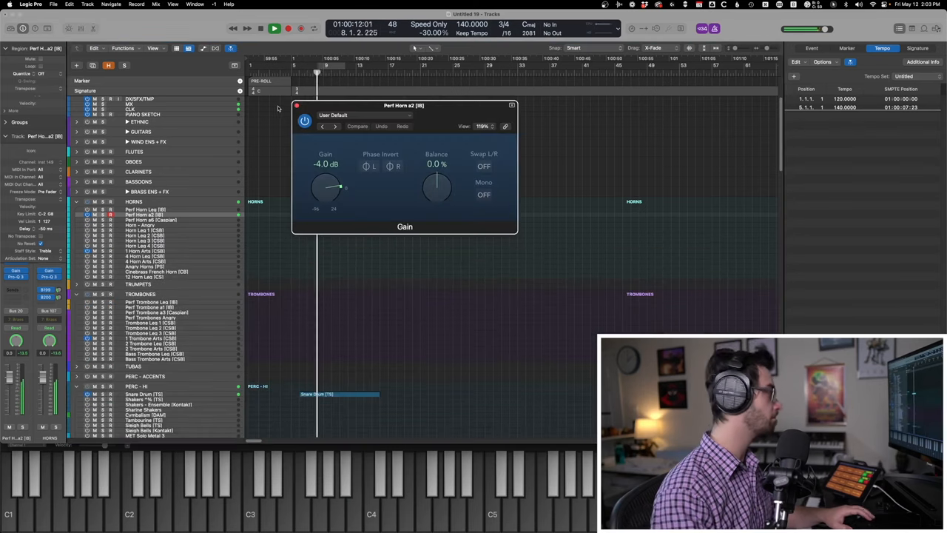
pyautogui.moveTo(325, 189); pyautogui.dragTo(328, 183)
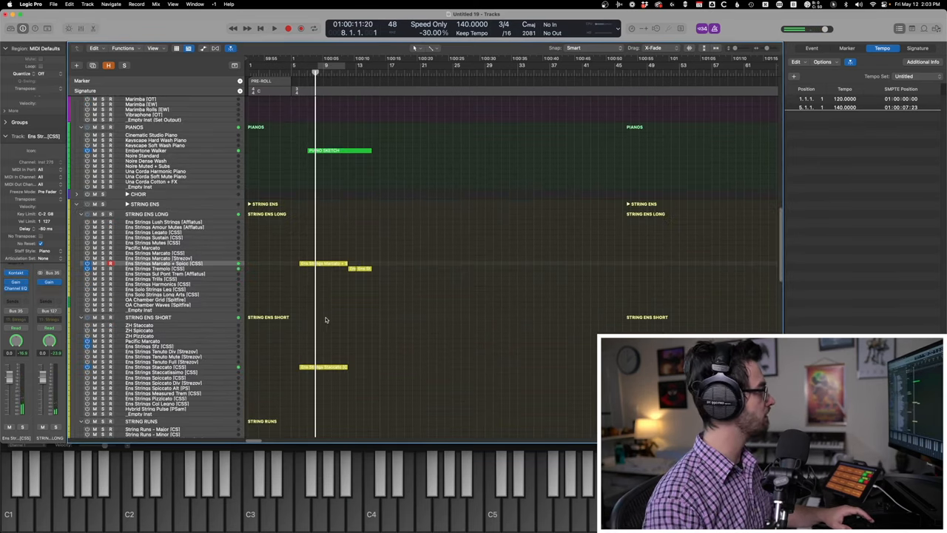
# Record a second pulse region on the adjacent Synth Pulses track under the Zebra part
pyautogui.scroll(-3)
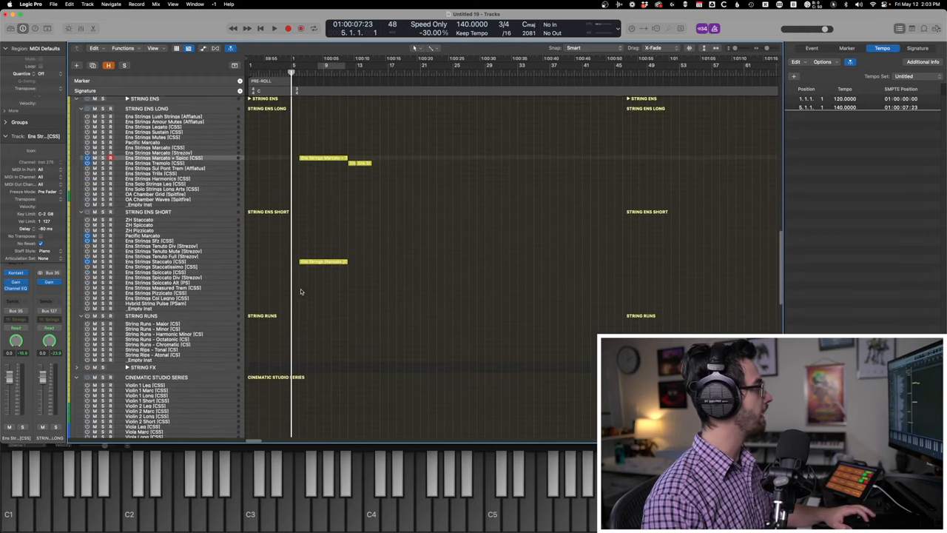
pyautogui.click(275, 29)
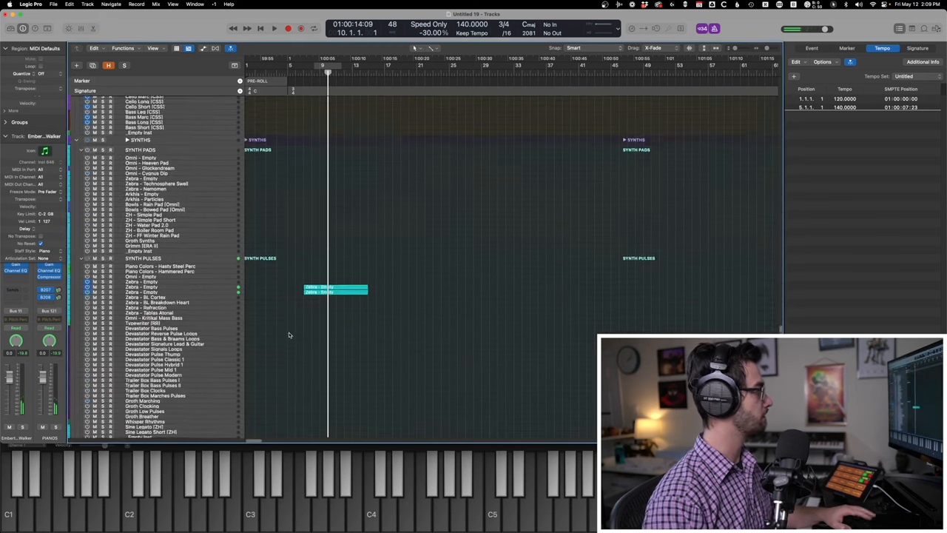
pyautogui.click(273, 28)
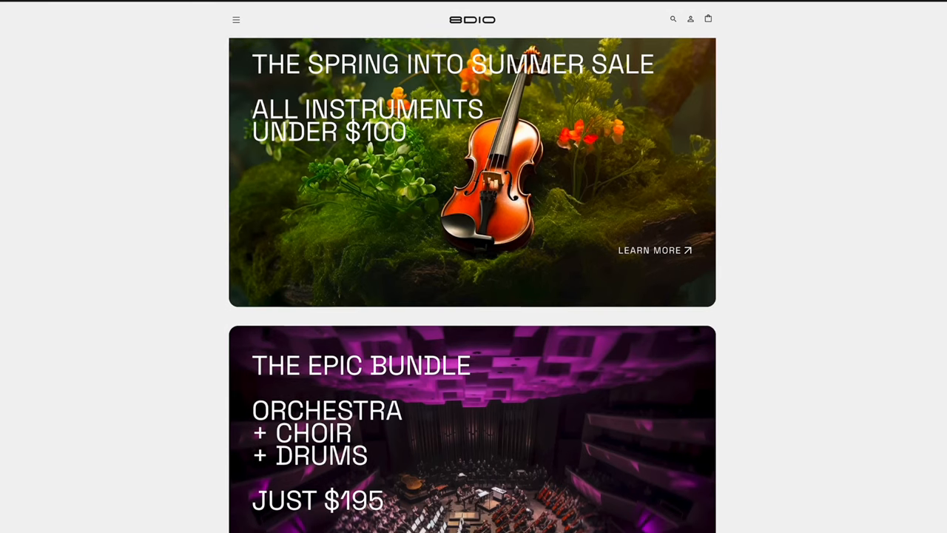
# Scroll the 8Dio homepage down to the CAGE Bundle product listing at $170
pyautogui.scroll(-3)
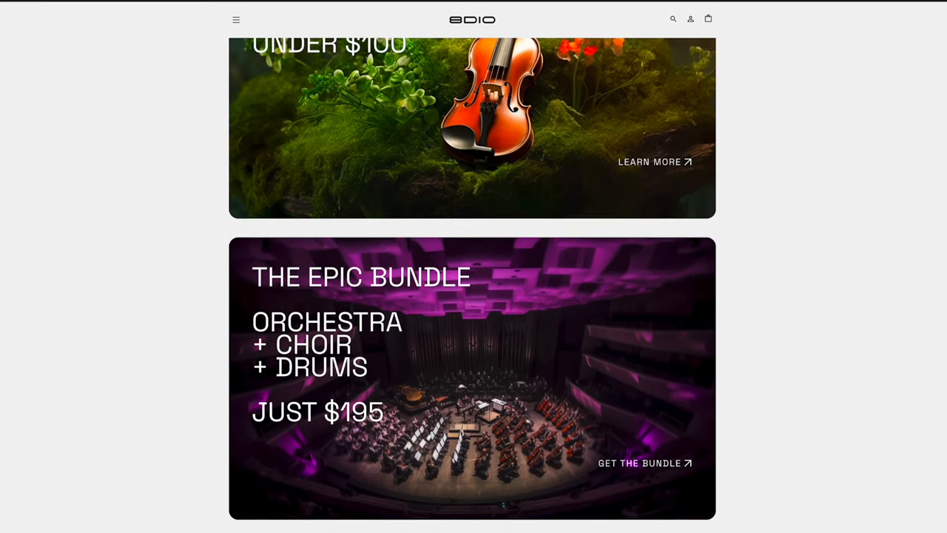
pyautogui.scroll(-3)
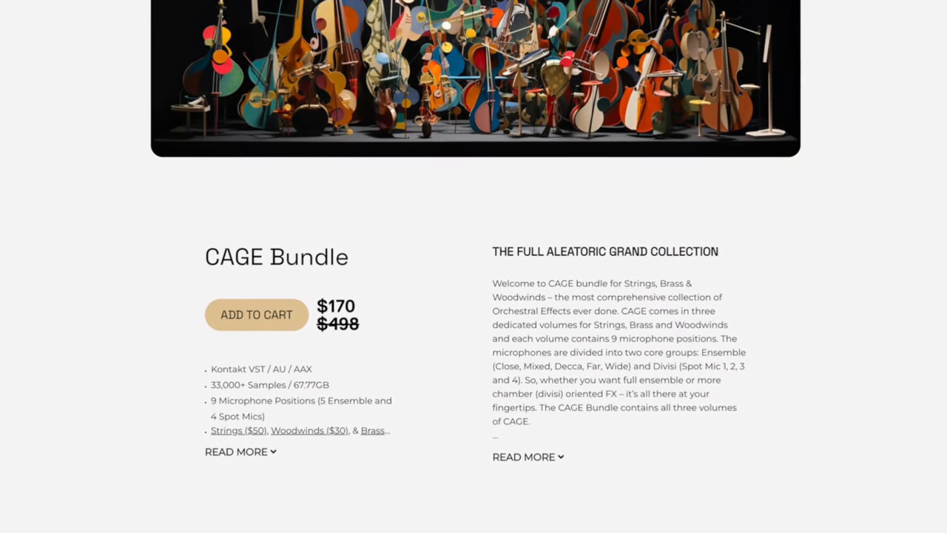
pyautogui.scroll(-3)
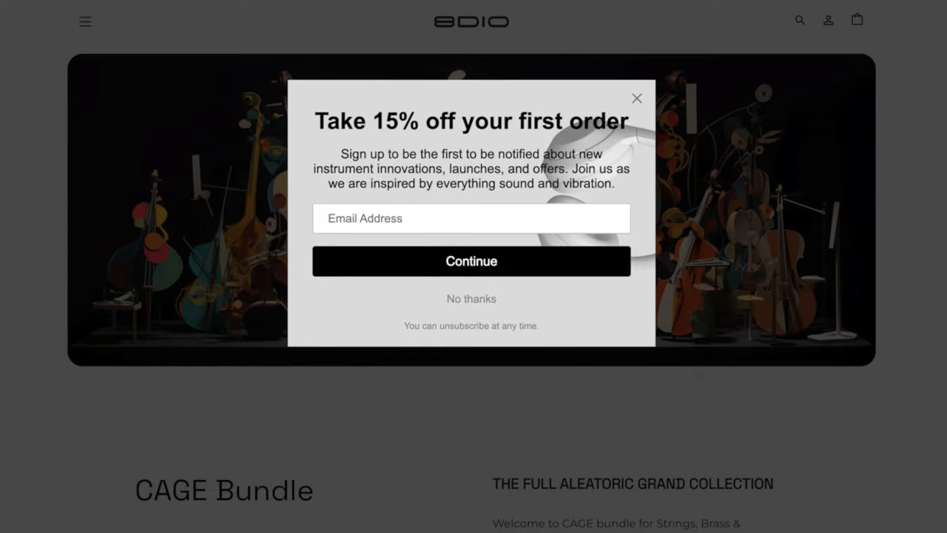
pyautogui.scroll(-3)
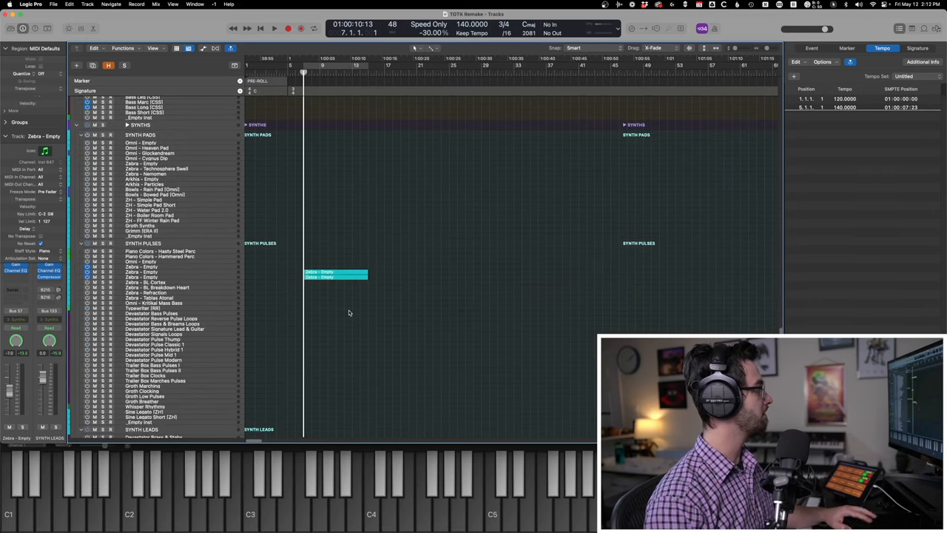
# Select the choir ensemble track and show its region's notes in the Piano Roll
pyautogui.scroll(-3)
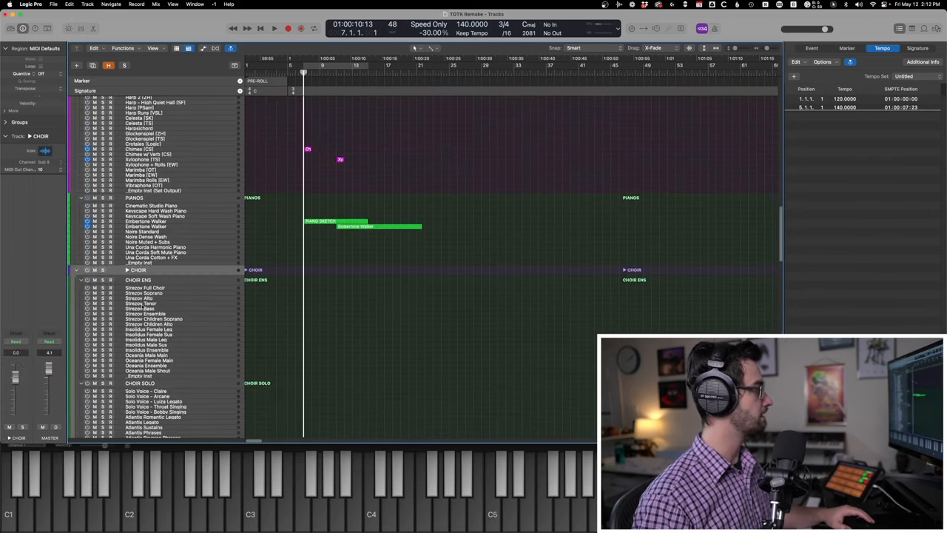
pyautogui.click(148, 349)
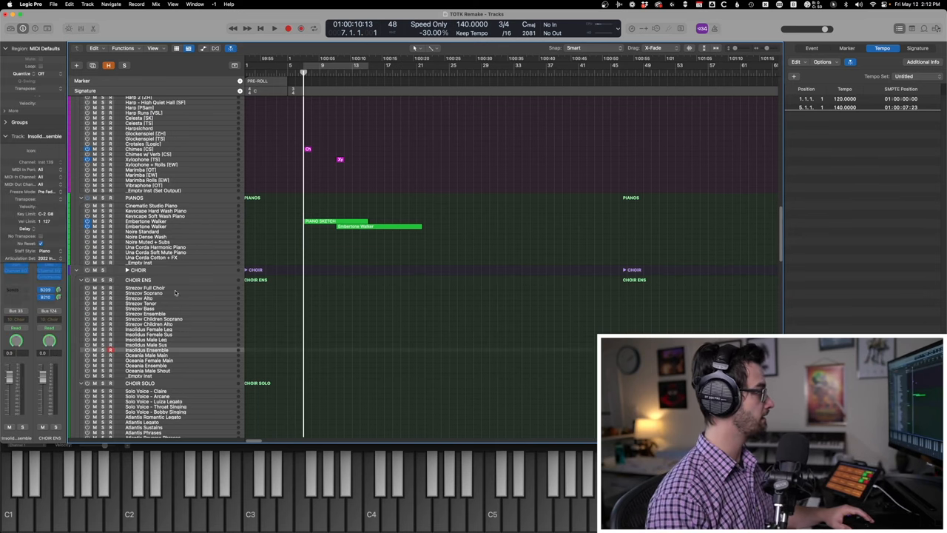
pyautogui.click(145, 287)
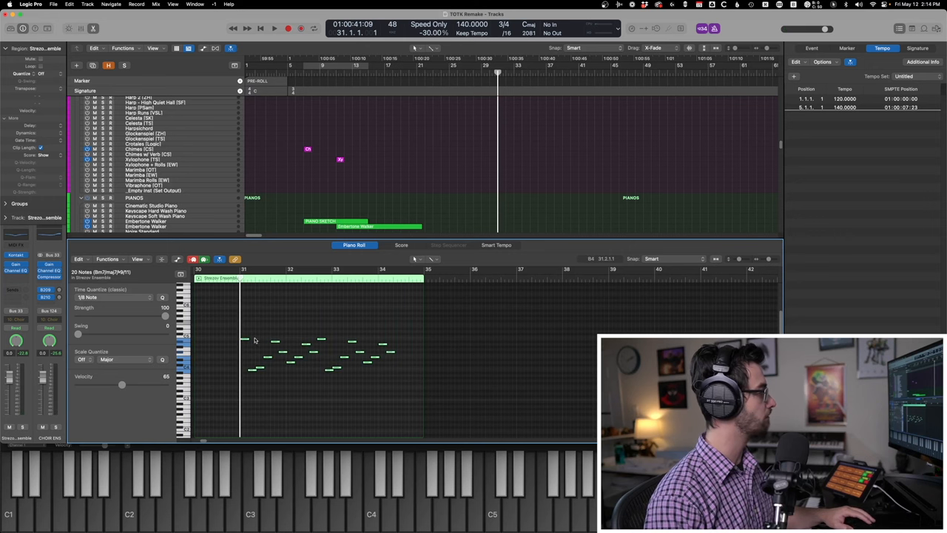
pyautogui.click(274, 29)
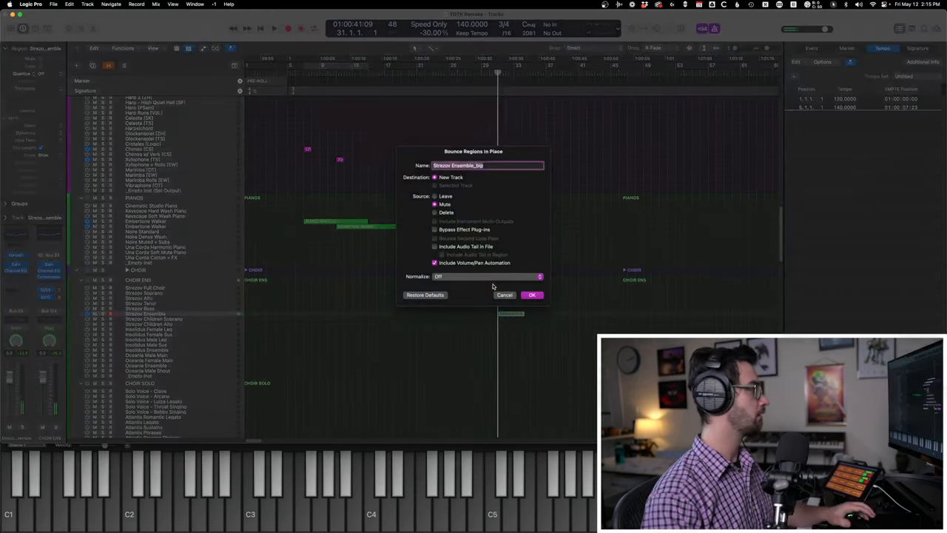
# Confirm Bounce Regions in Place onto a New Track and play the result
pyautogui.click(532, 295)
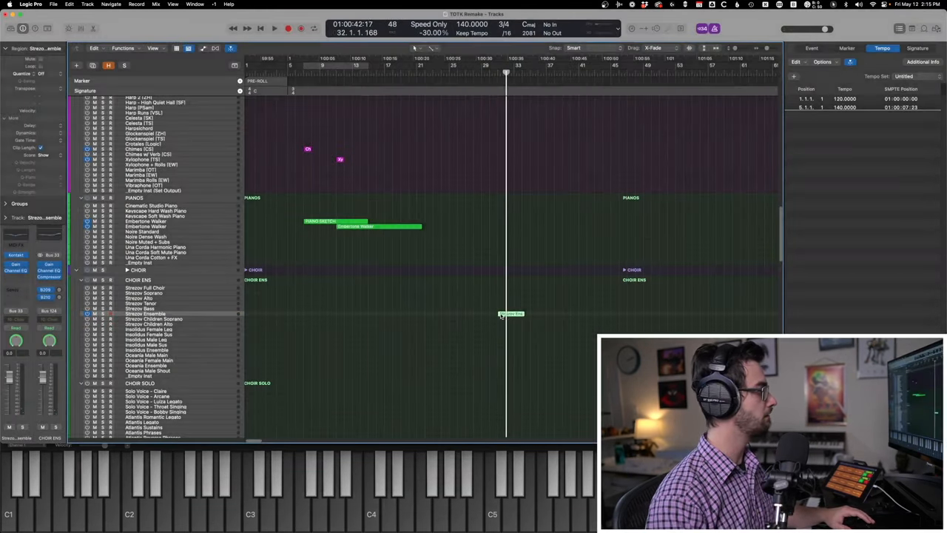
pyautogui.click(274, 28)
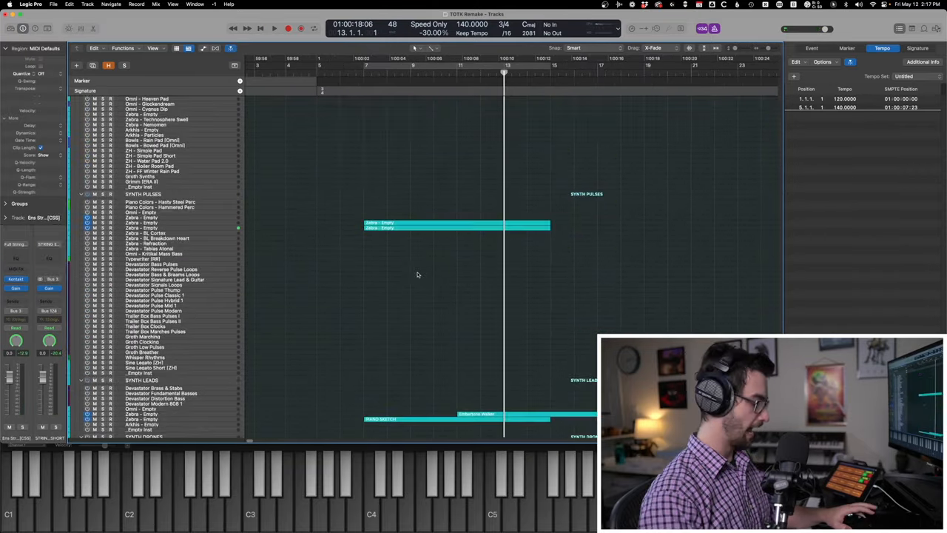
pyautogui.scroll(-3)
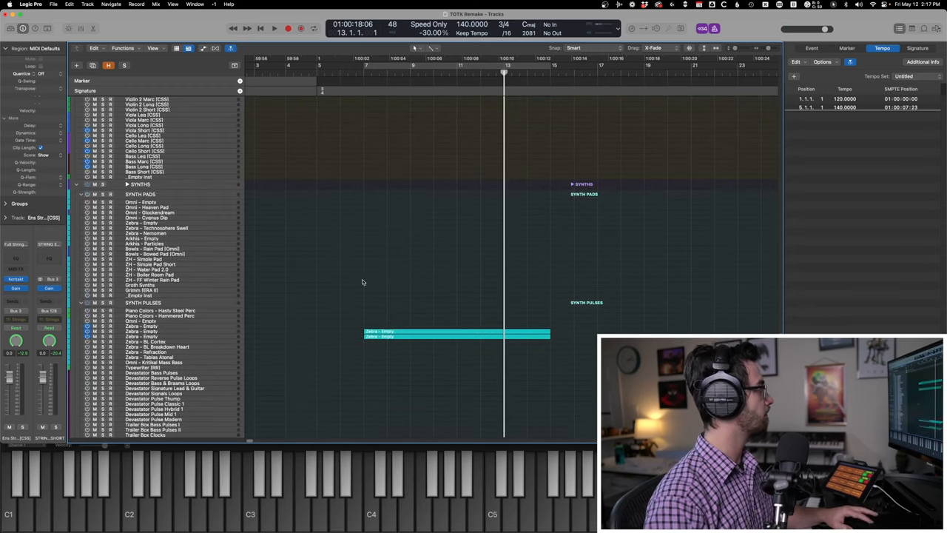
pyautogui.scroll(3)
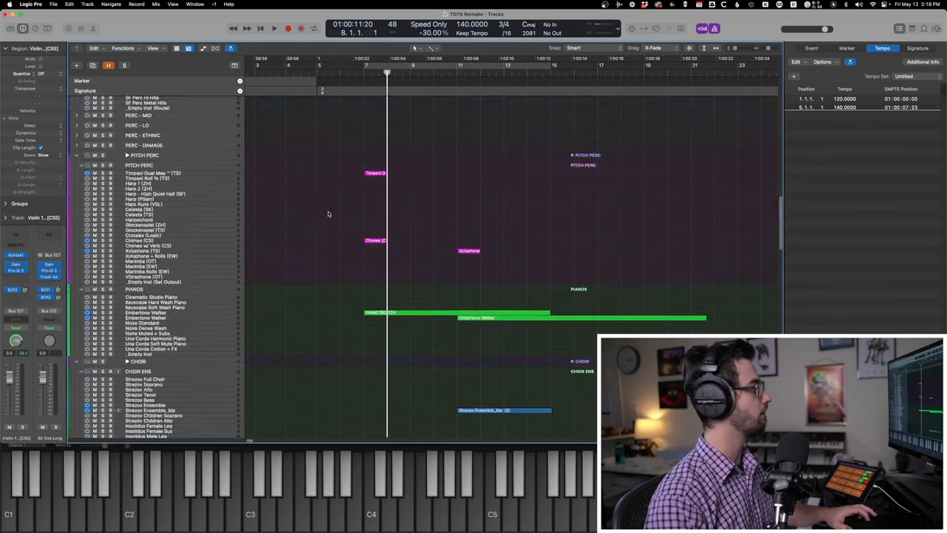
pyautogui.scroll(3)
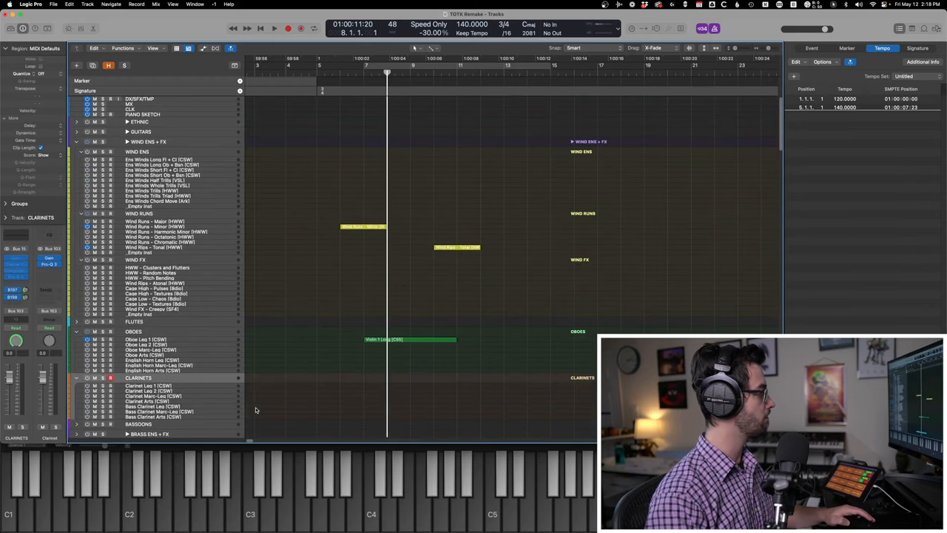
pyautogui.click(274, 28)
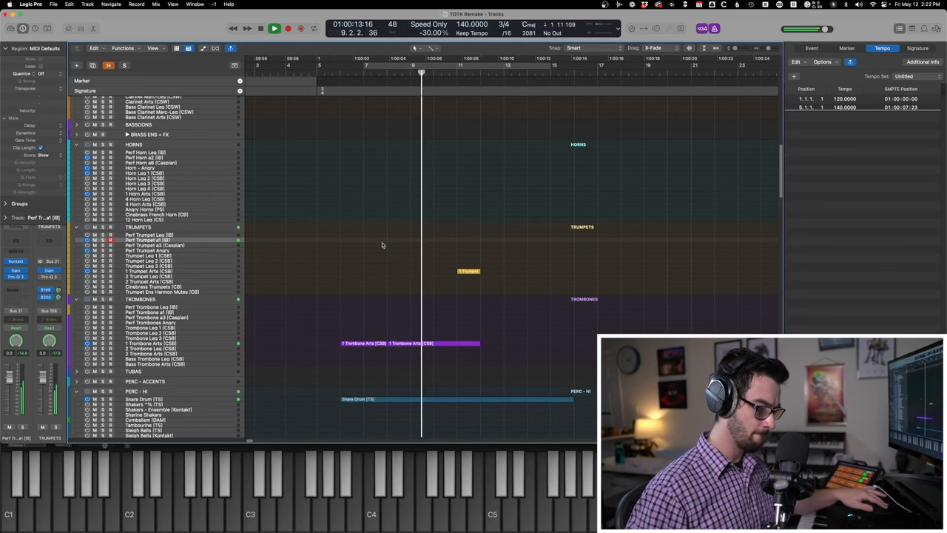
# Show the trumpet region's notes and record legato oboe, clarinet and horn regions
pyautogui.doubleClick(468, 271)
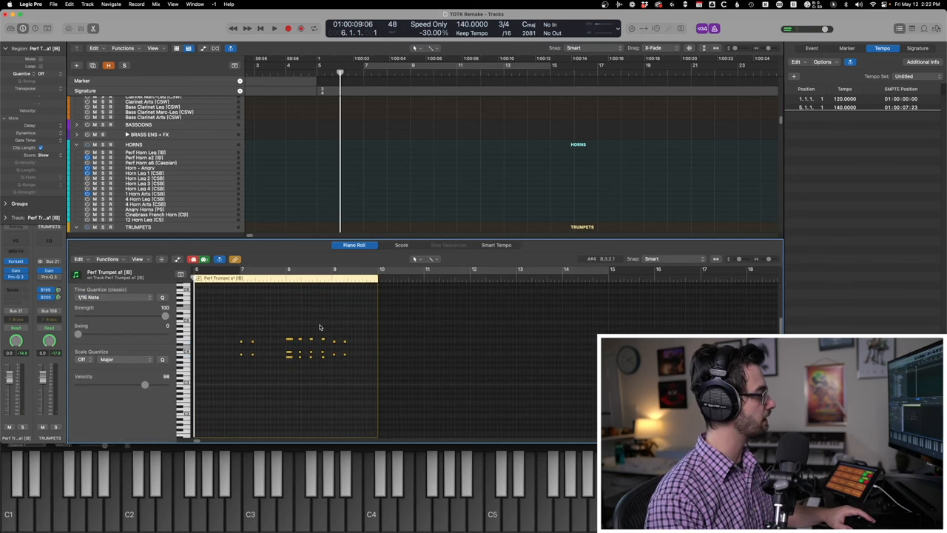
pyautogui.click(273, 28)
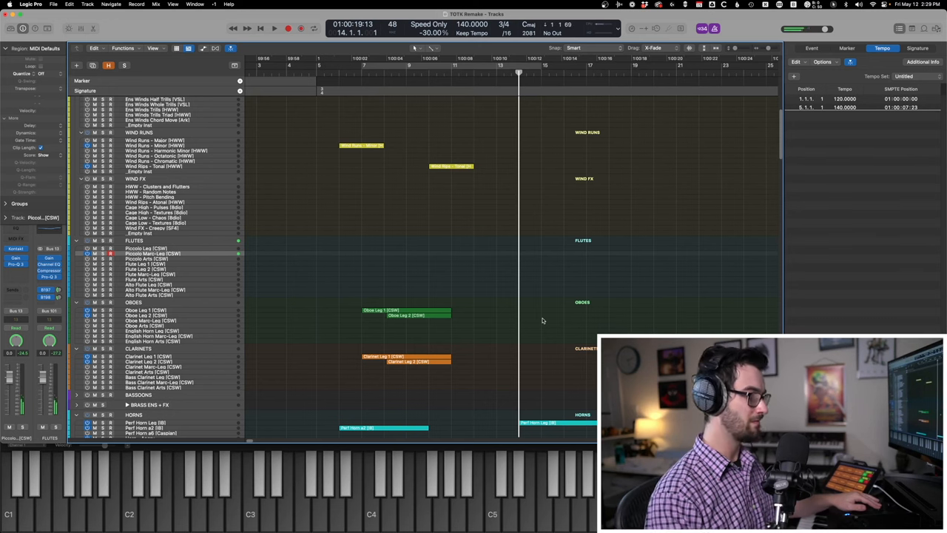
pyautogui.click(274, 28)
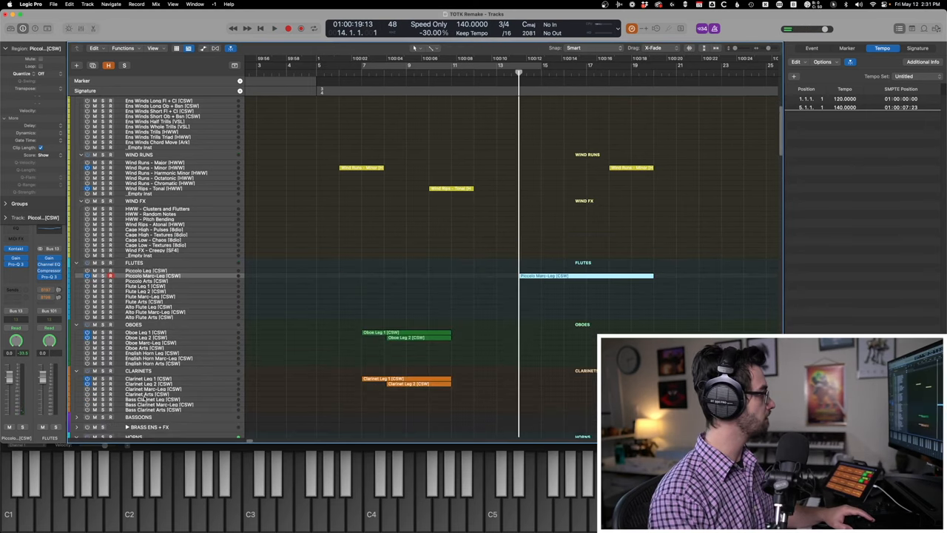
pyautogui.click(151, 296)
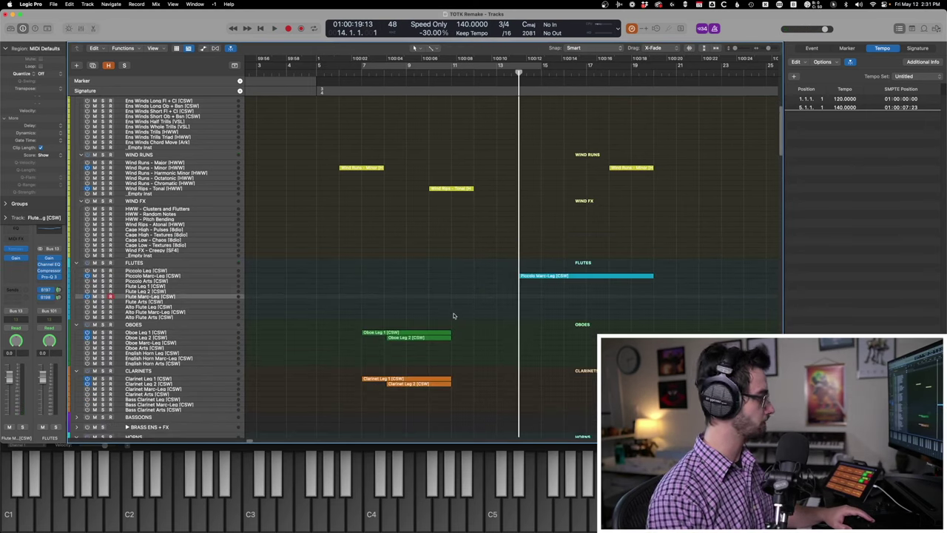
pyautogui.click(274, 28)
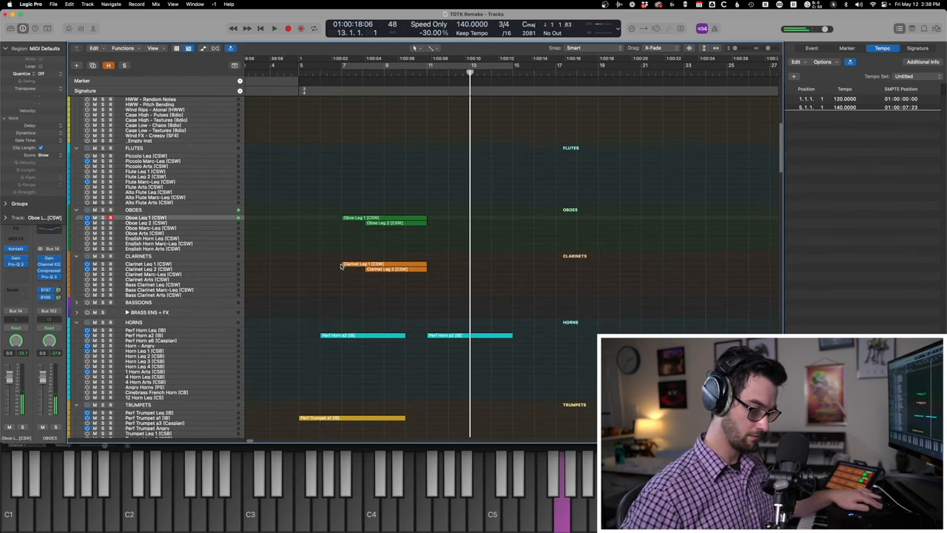
# Scroll up to the Pianos folder and show the mallet region's melodic line in the Piano Roll
pyautogui.click(274, 28)
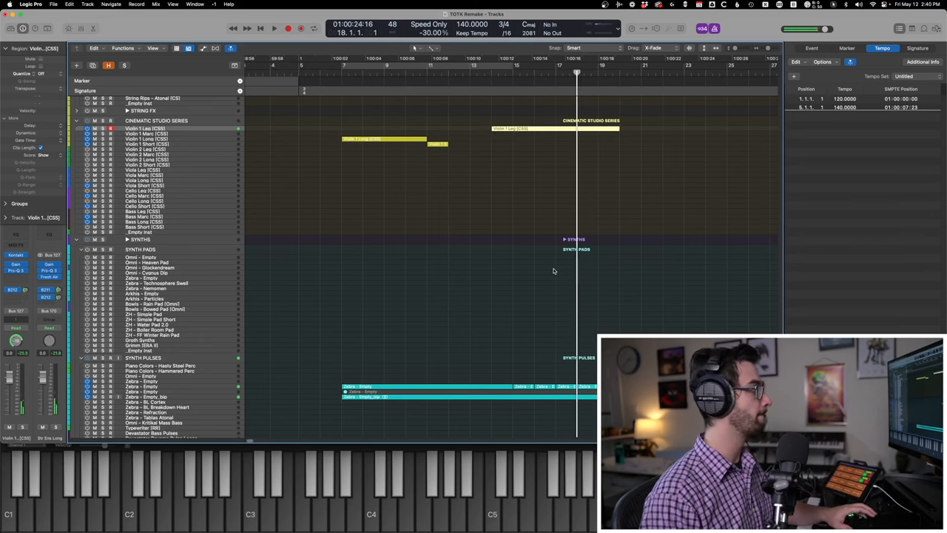
pyautogui.scroll(3)
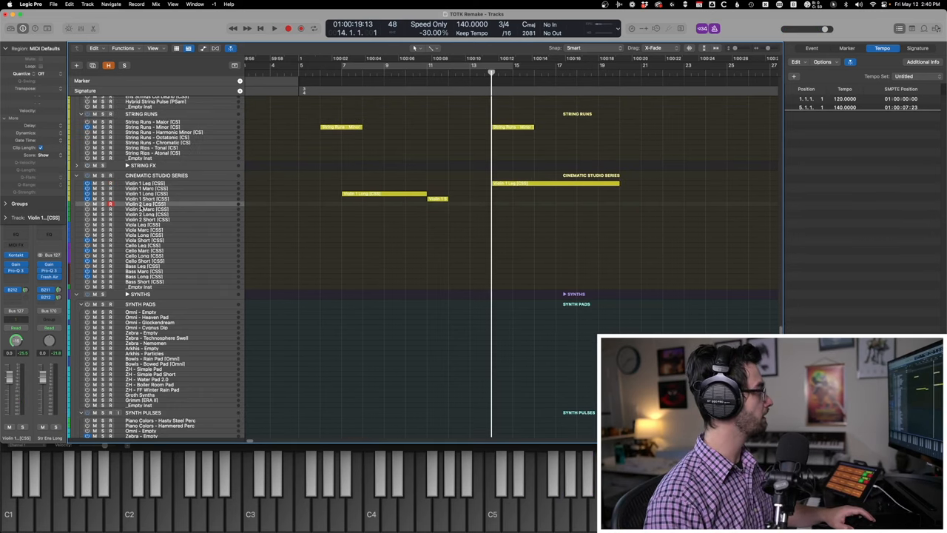
pyautogui.click(274, 28)
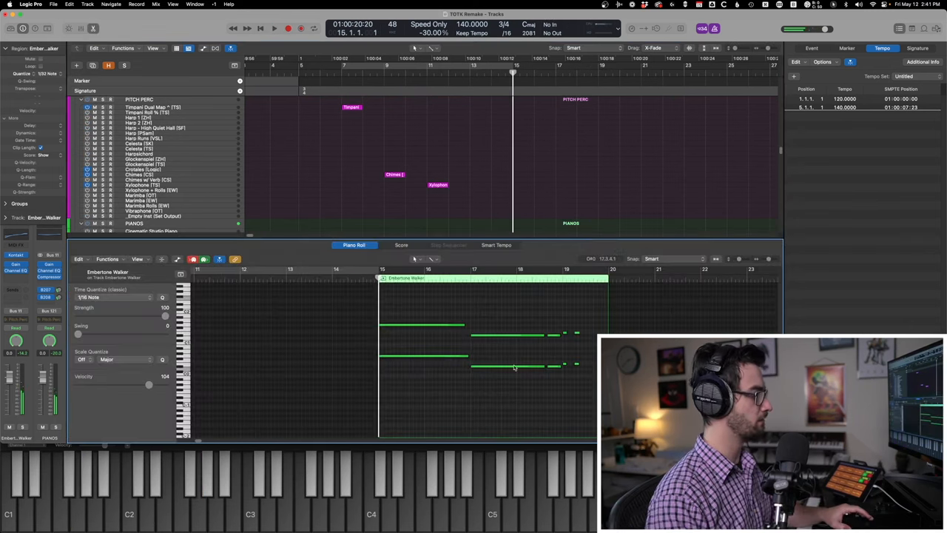
# Record additional horn, trumpet and trombone regions in the later brass bars
pyautogui.click(275, 28)
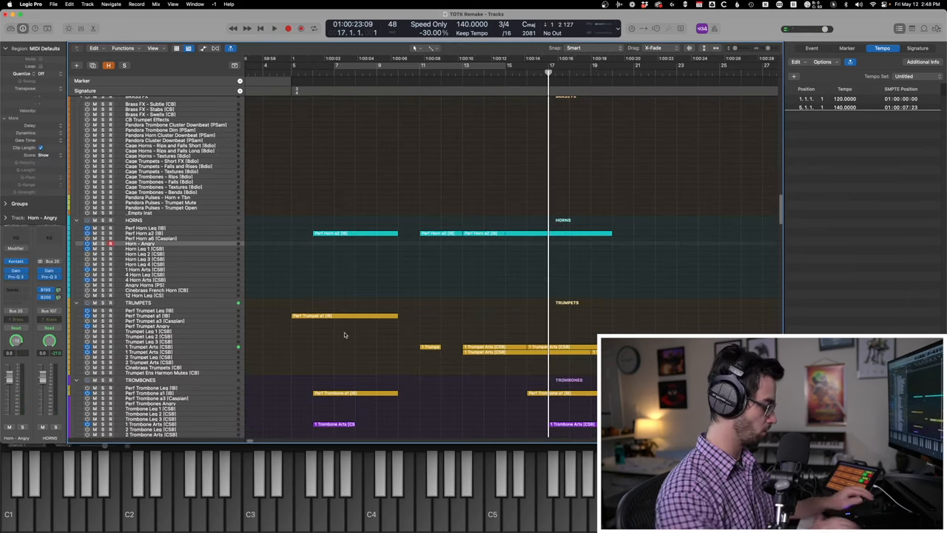
# Select every region and display all their notes together in the Piano Roll editor
pyautogui.click(273, 28)
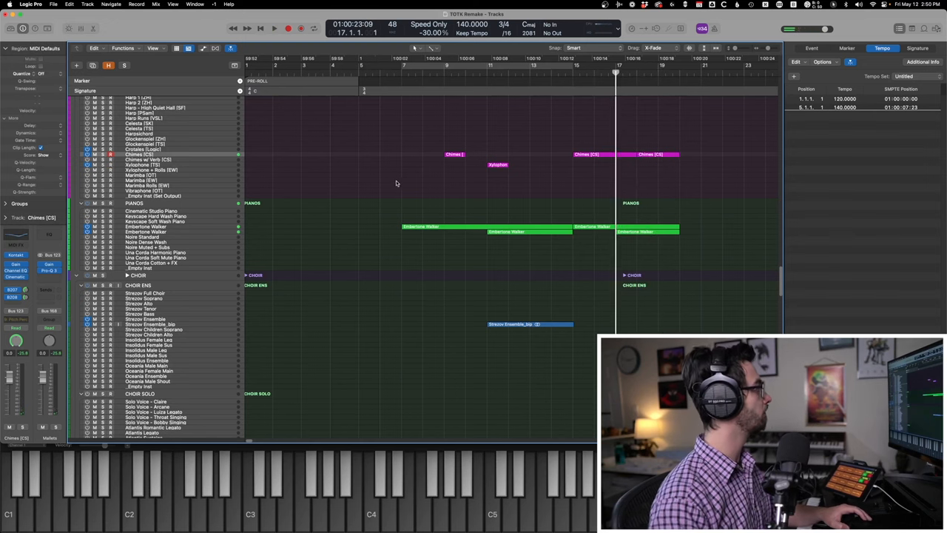
pyautogui.scroll(-3)
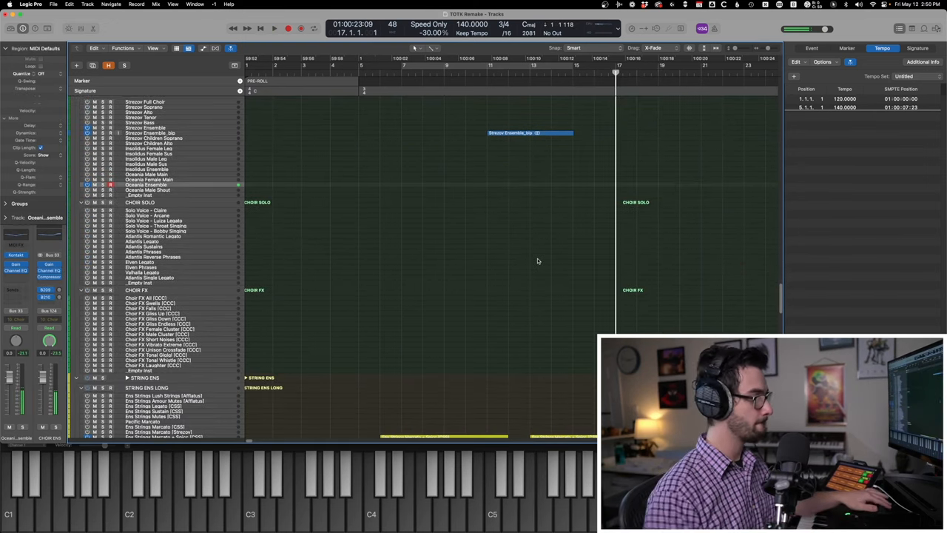
pyautogui.click(274, 28)
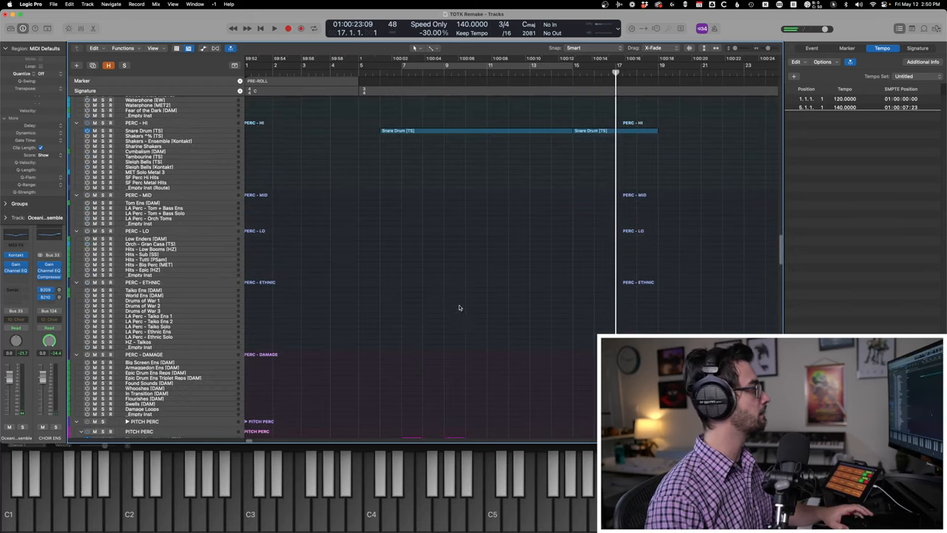
pyautogui.click(145, 259)
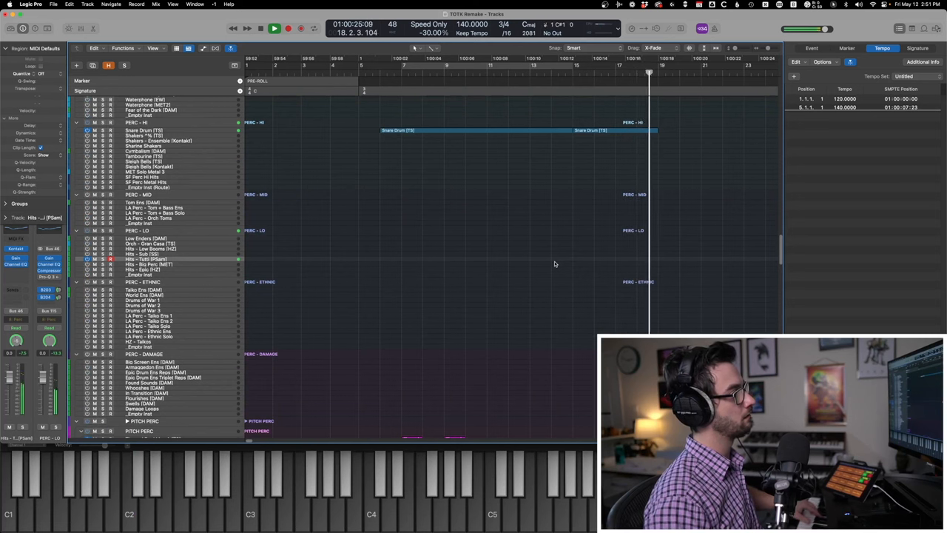
pyautogui.click(287, 29)
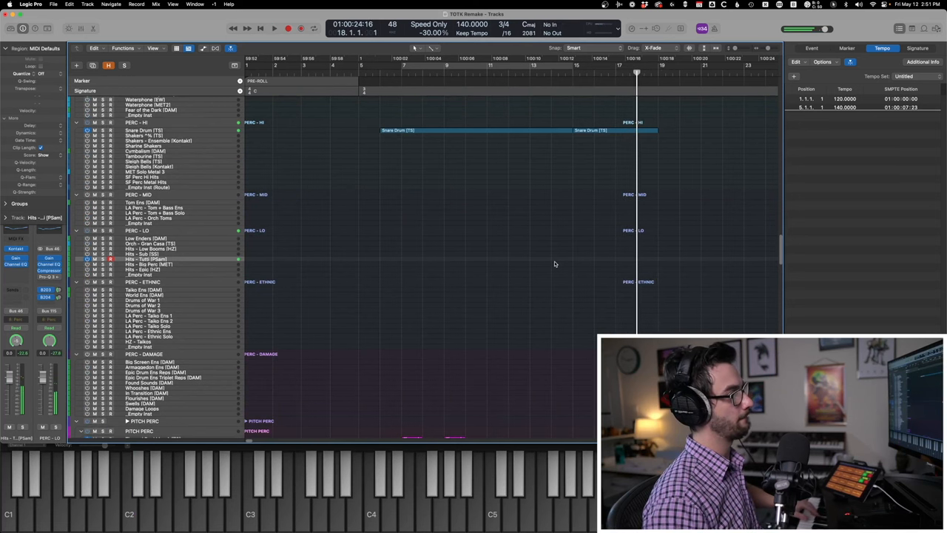
pyautogui.click(275, 29)
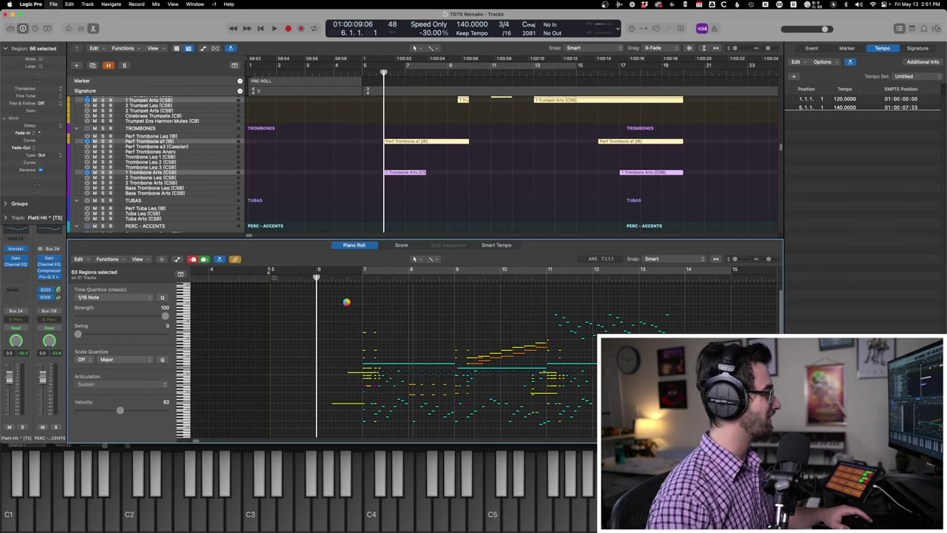
pyautogui.click(273, 29)
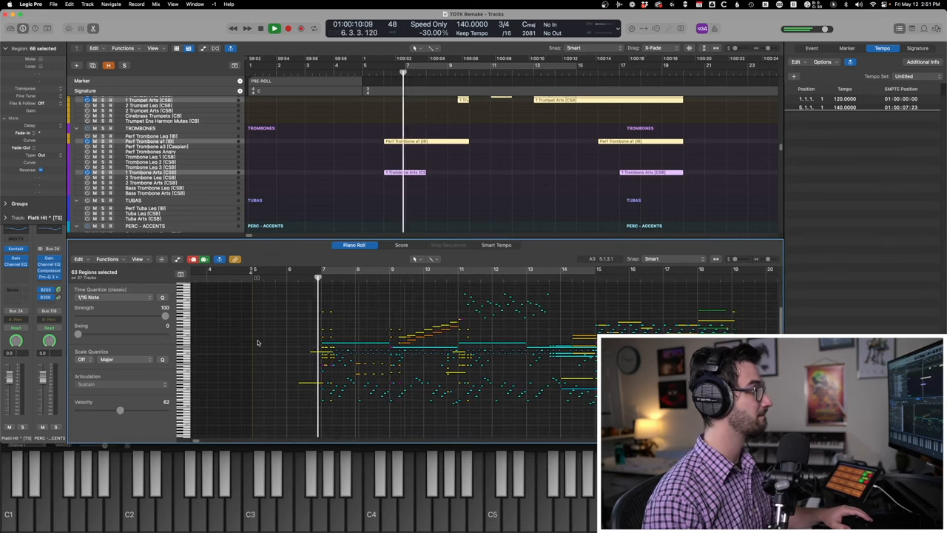